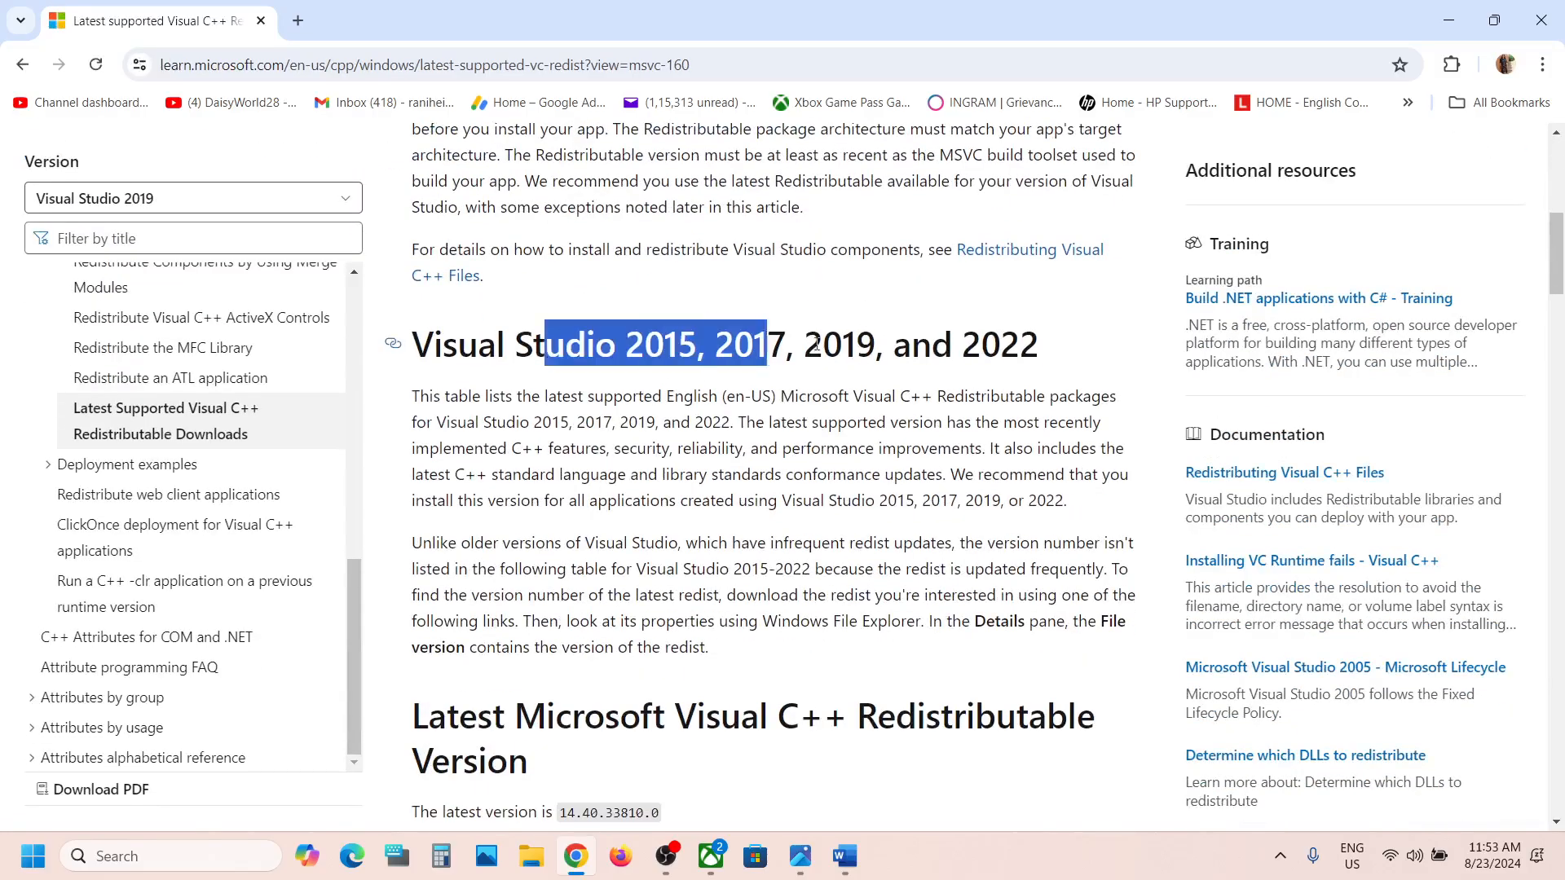
- Scroll to the Visual C++ Redistributable download table and select the X86 entry
scroll("down", 3)
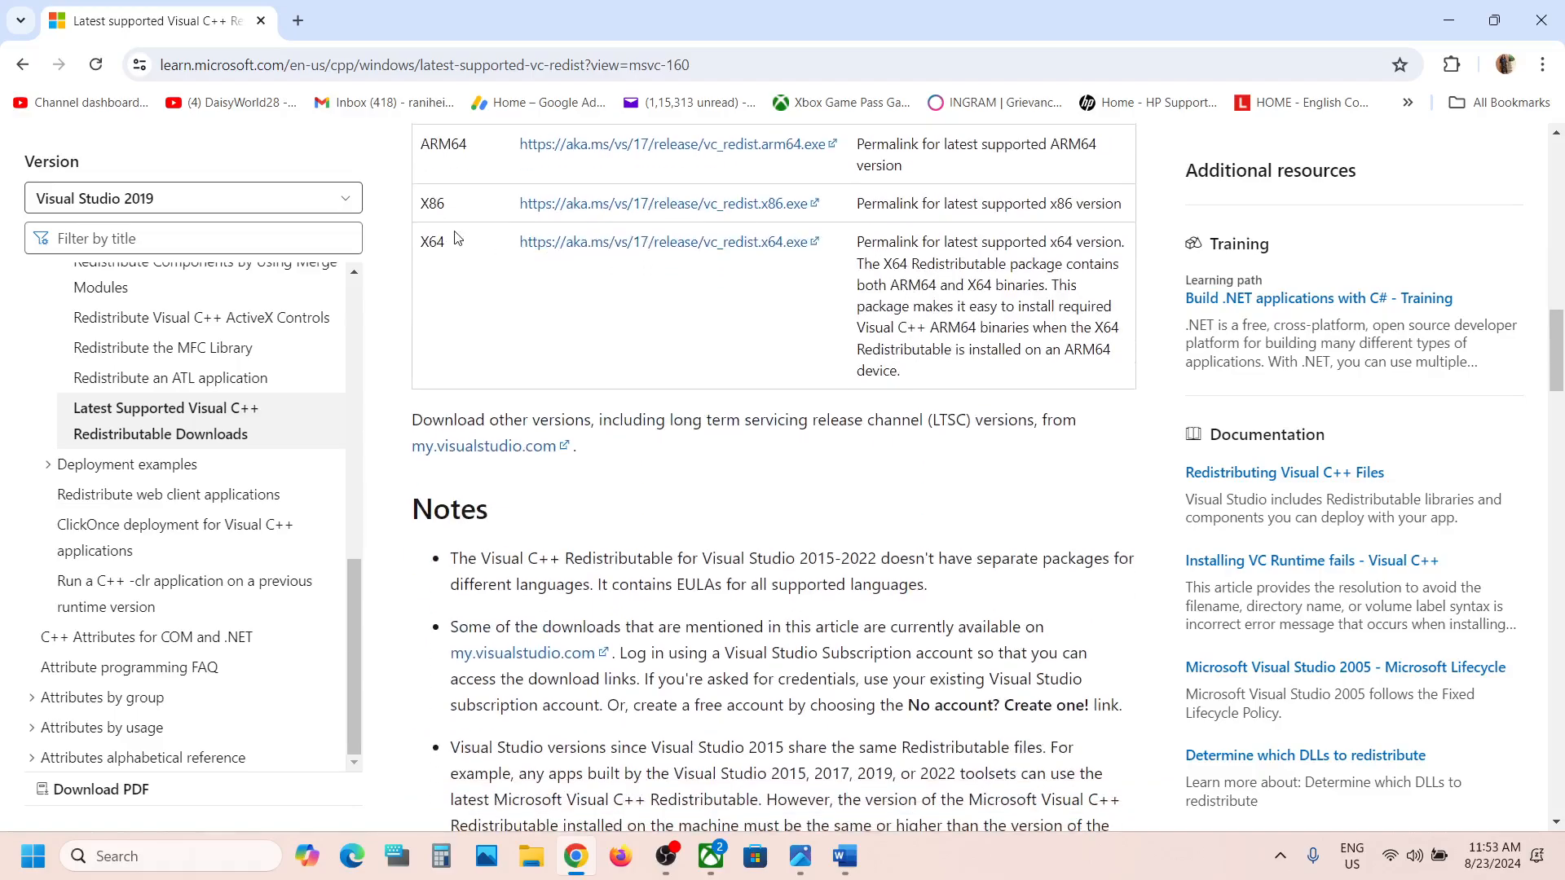
double_click(431, 283)
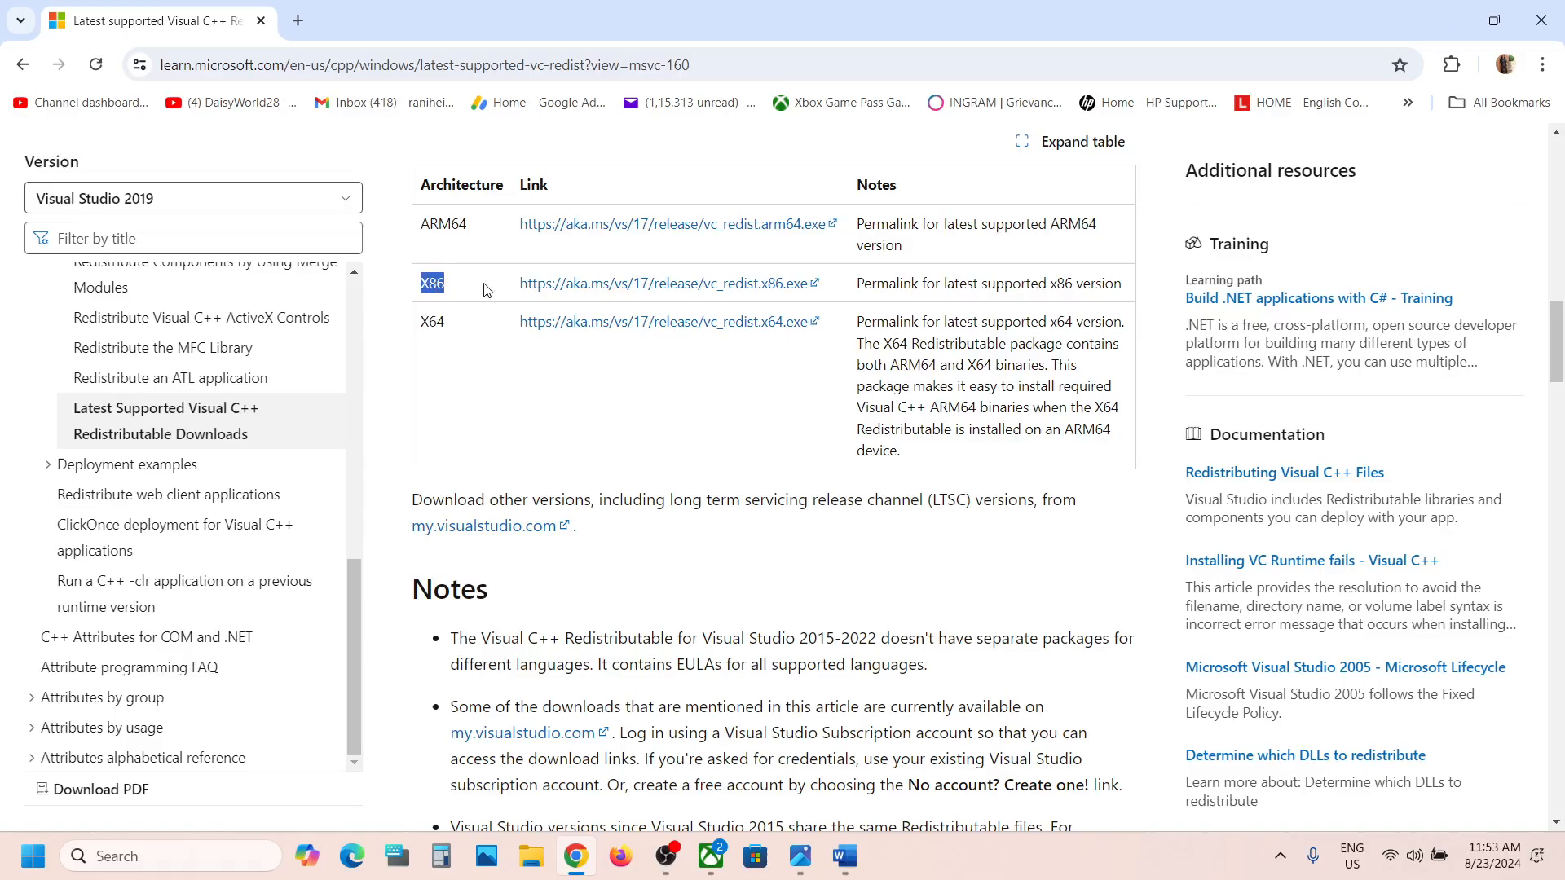
- Run the downloaded vc_redist.x86.exe and choose Repair
left_click(662, 282)
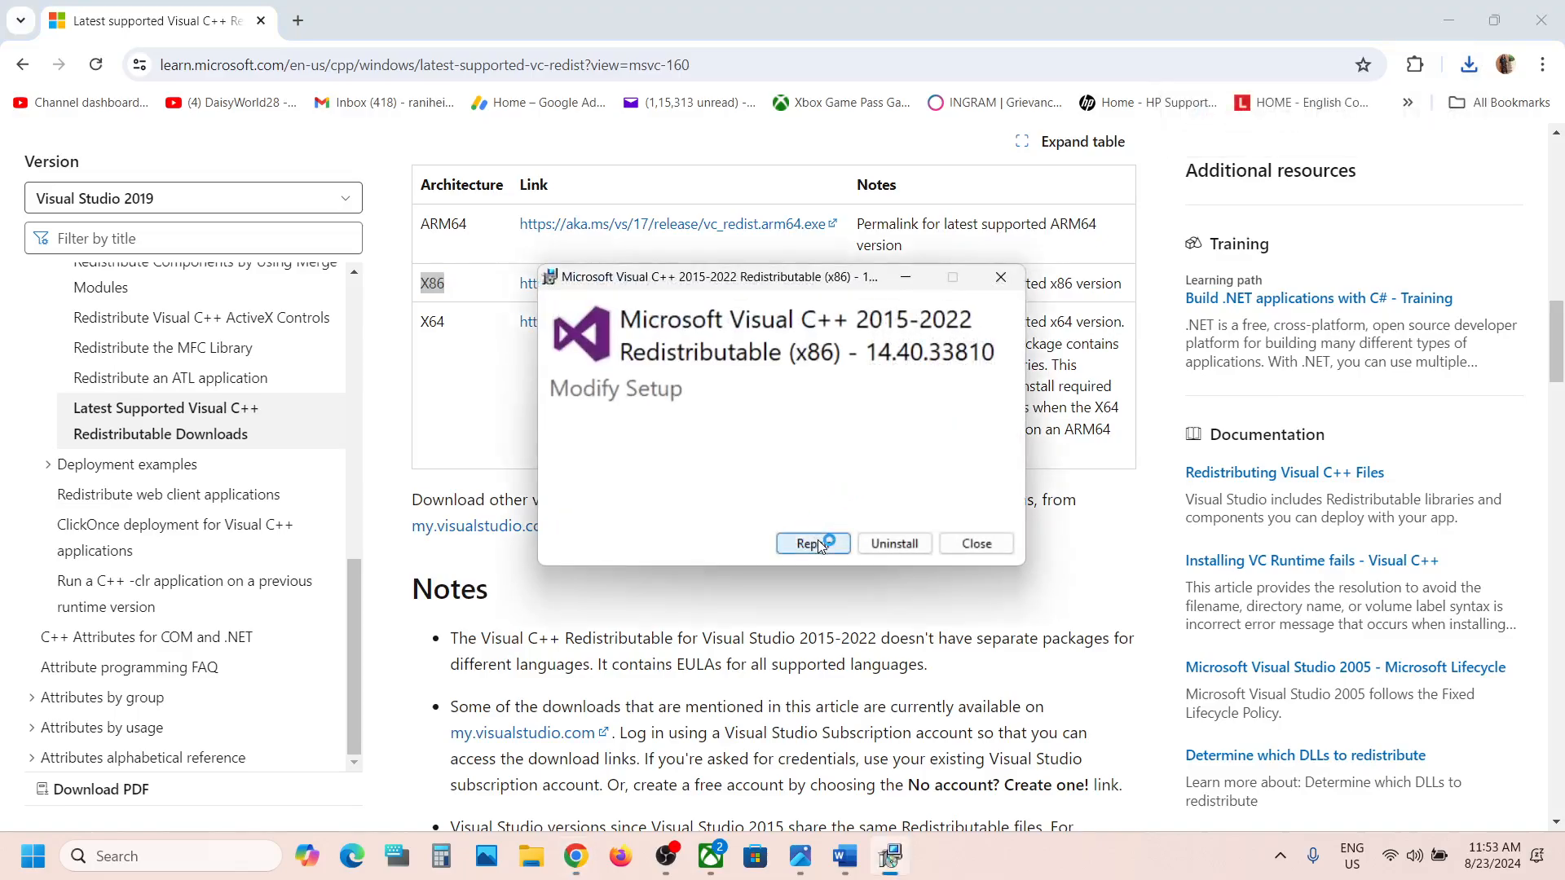
left_click(812, 543)
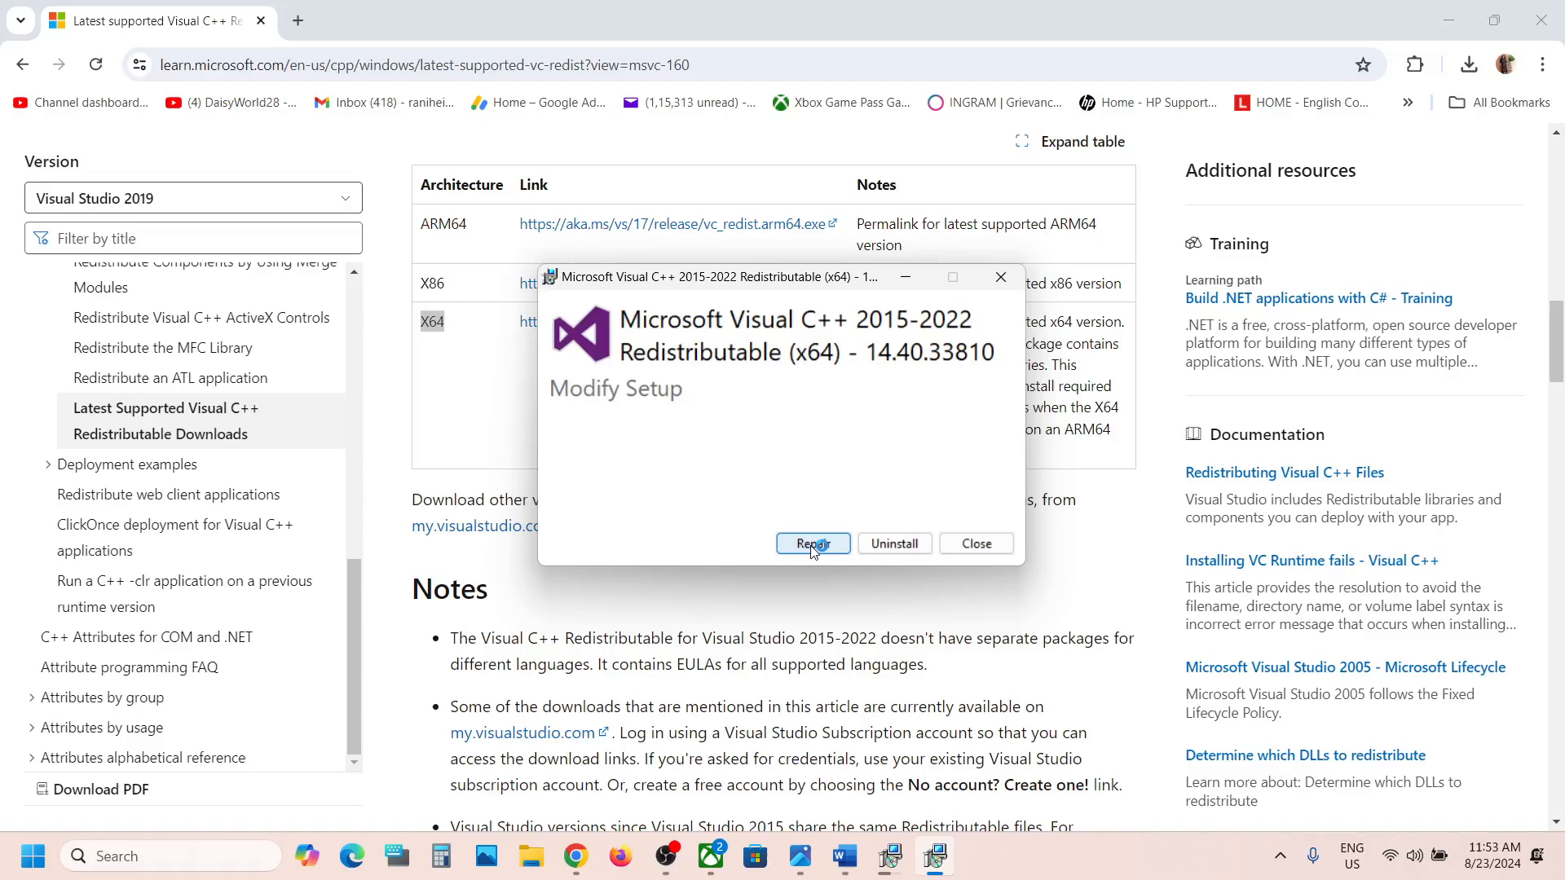
left_click(812, 544)
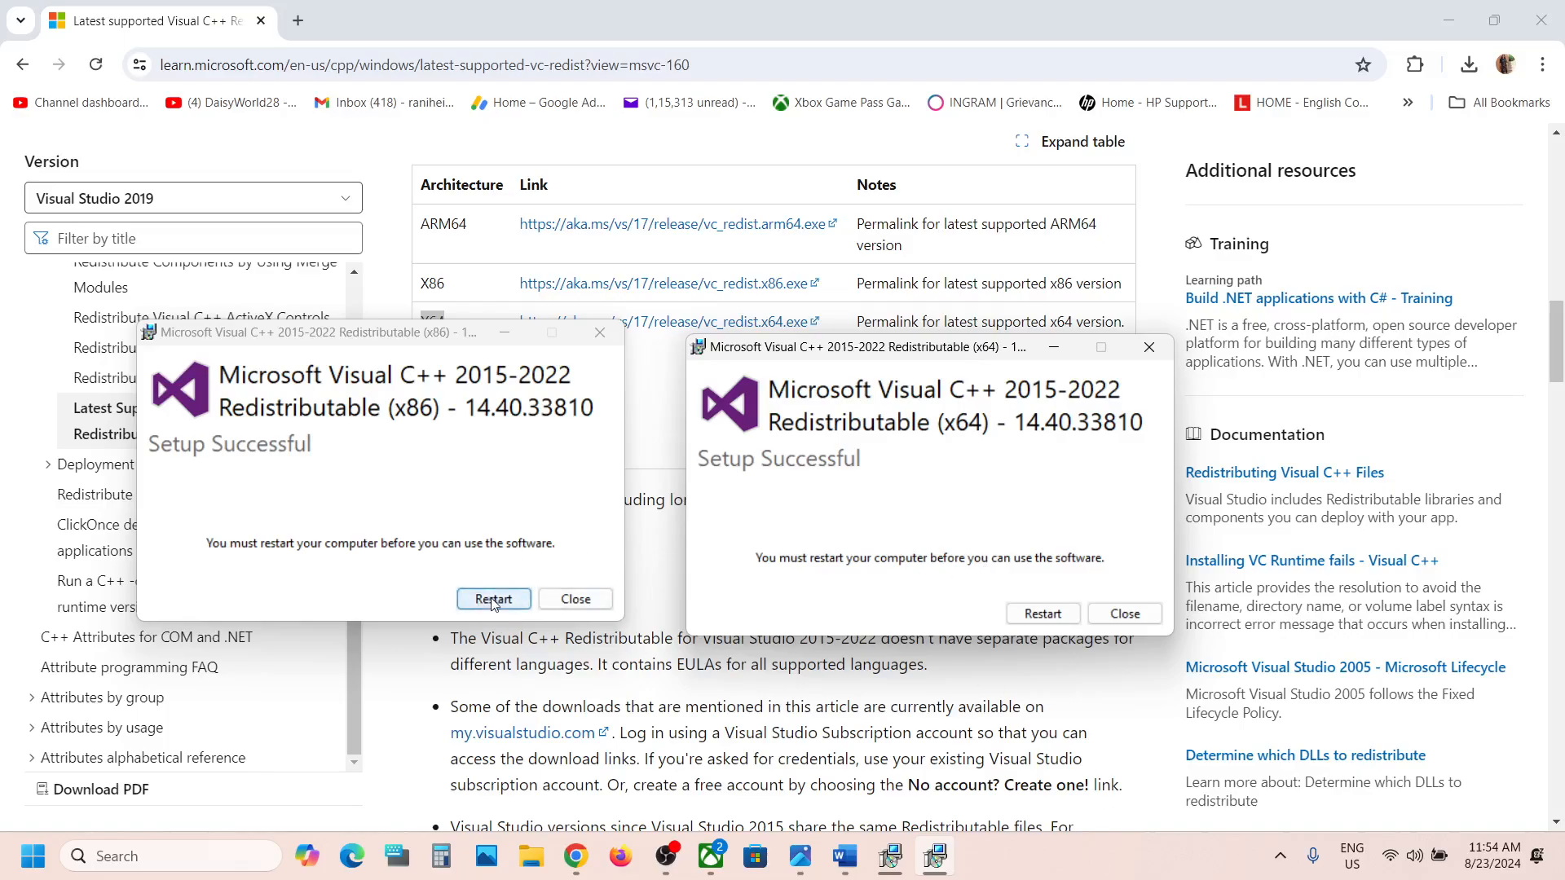
mouse_move(123, 824)
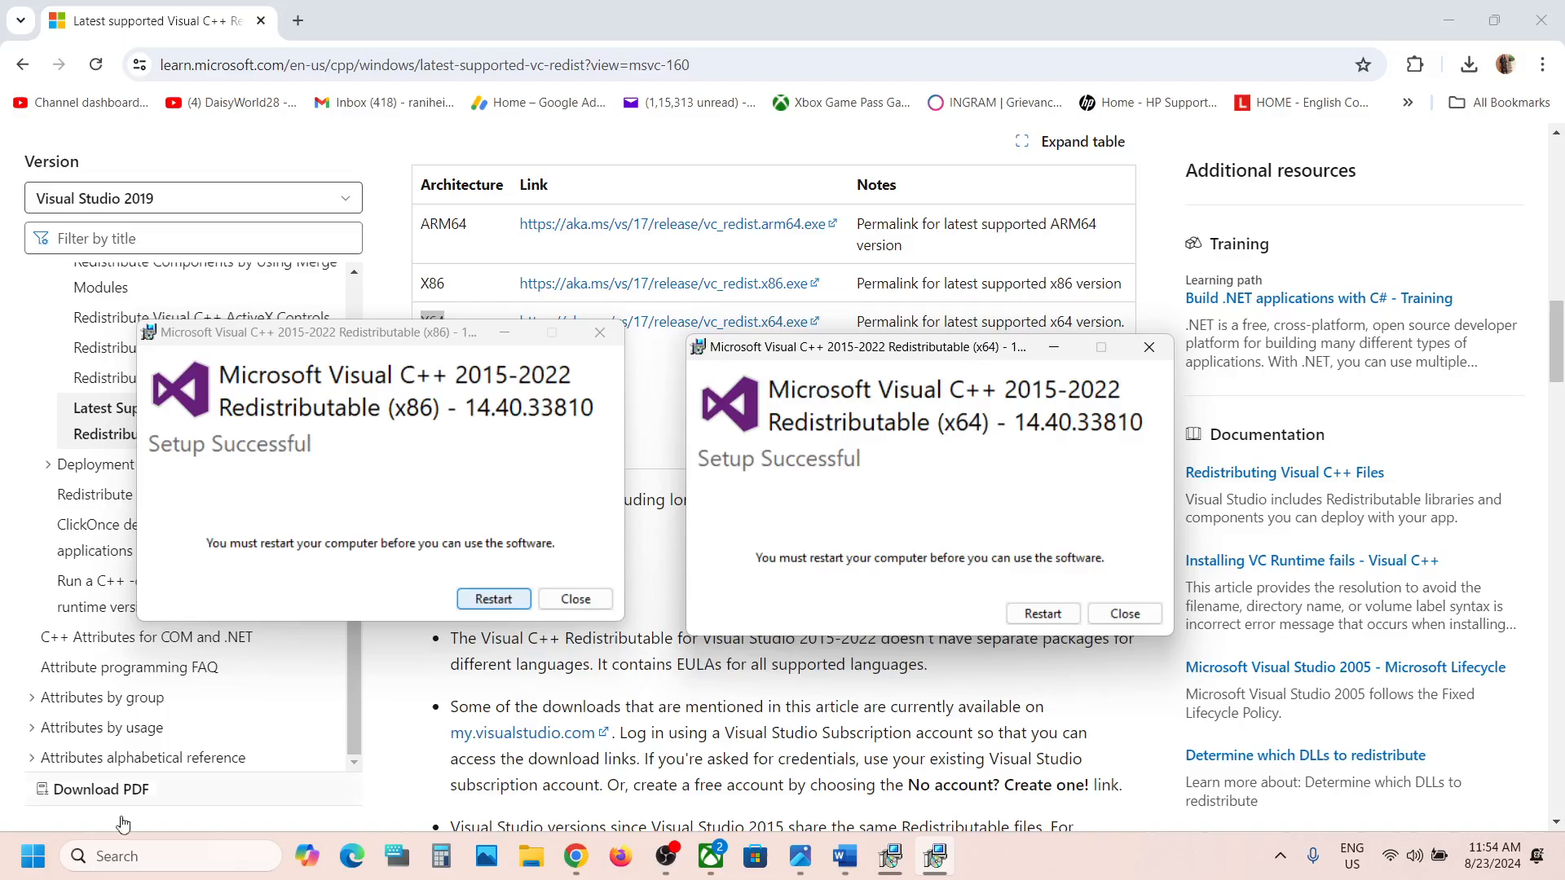
- Reach the Start menu power options, then view the Visual C++ Runtime error screenshot in Photos
left_click(32, 855)
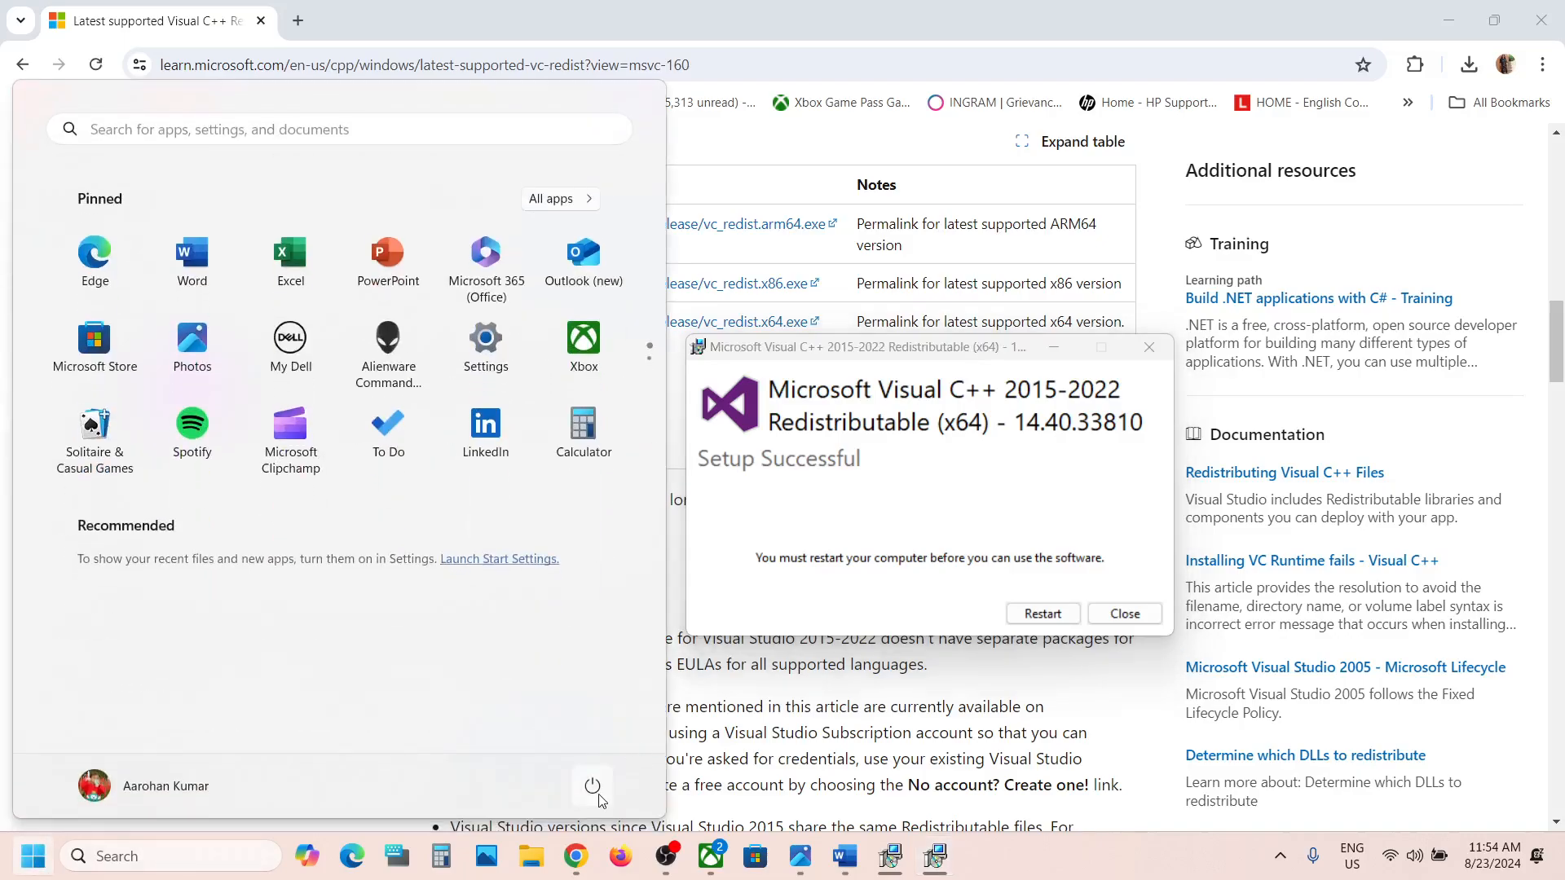
left_click(1123, 614)
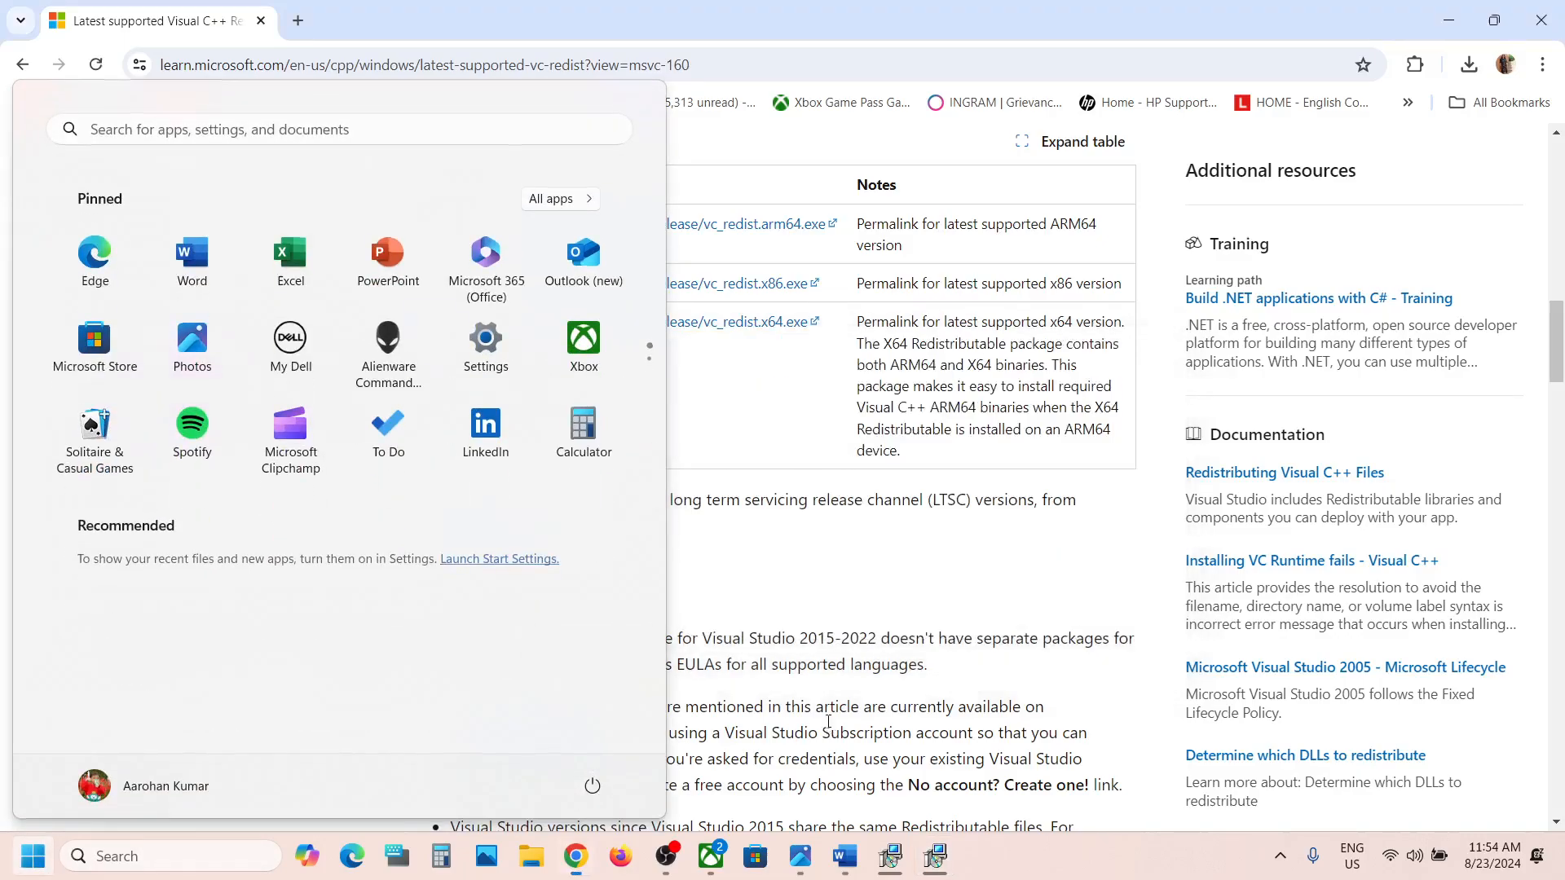
left_click(799, 864)
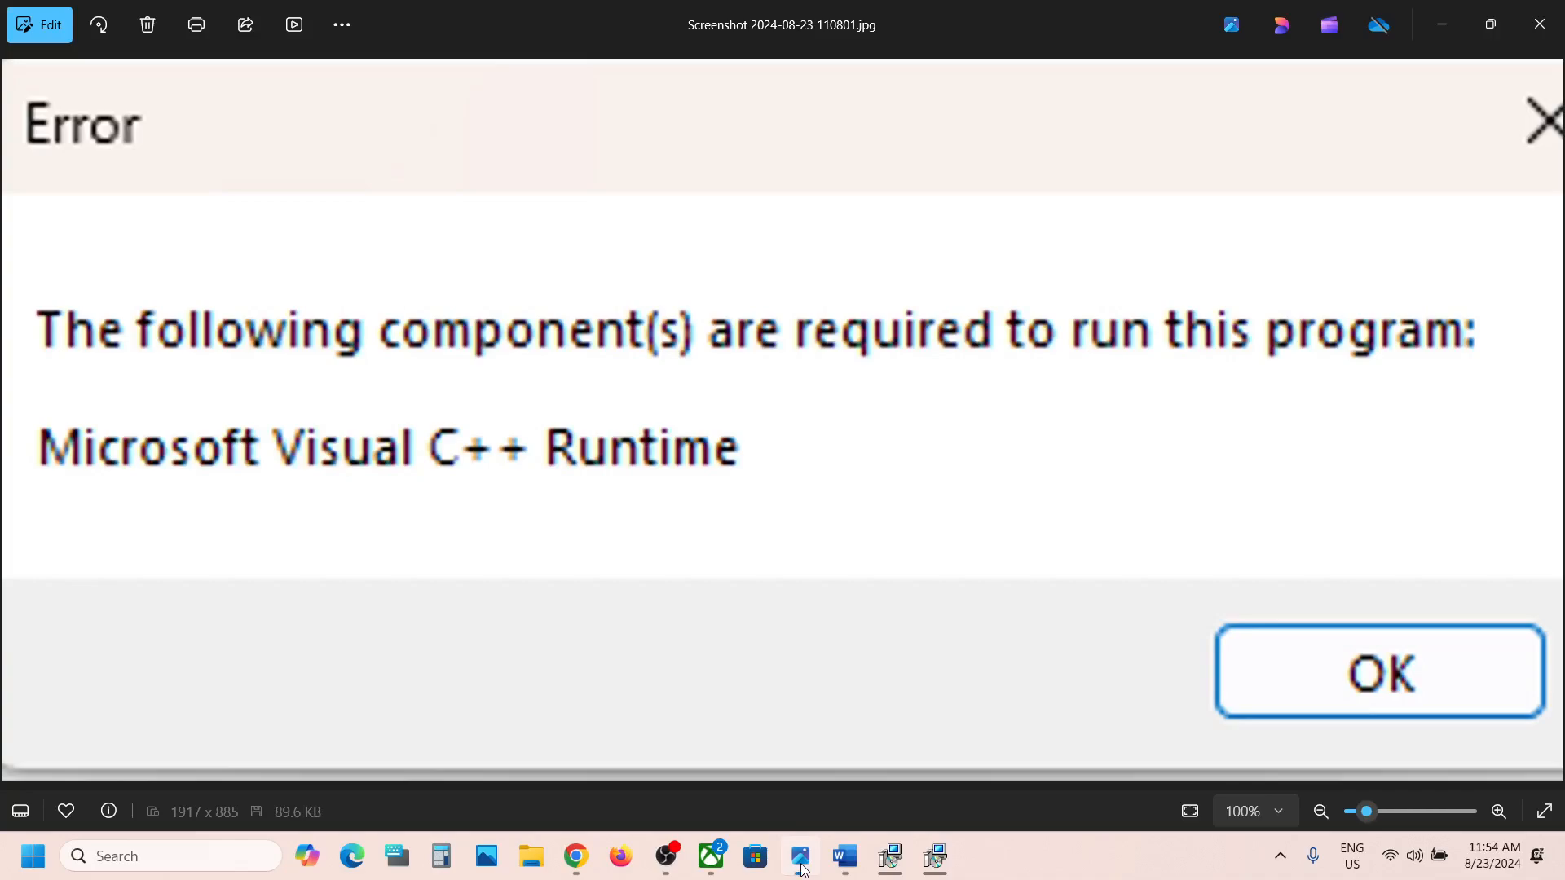